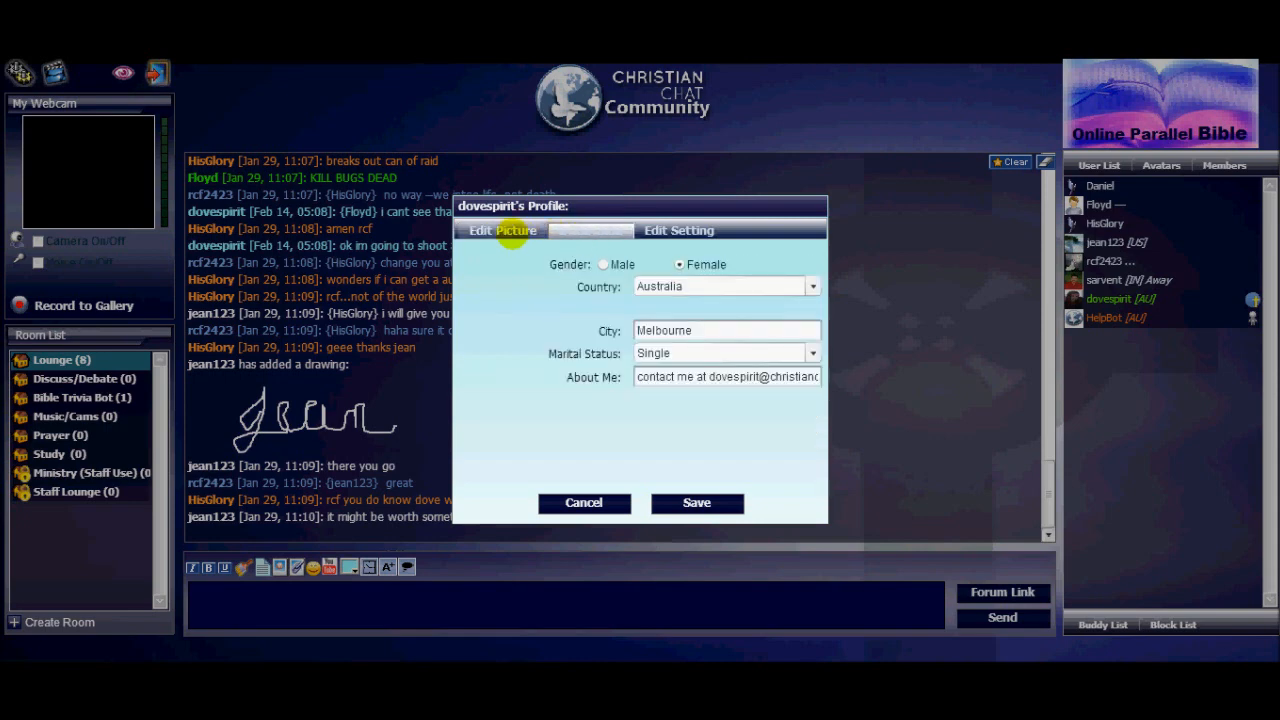
View dovespirit's privacy and sound settings, then the picture and avatar options.
left_click(678, 230)
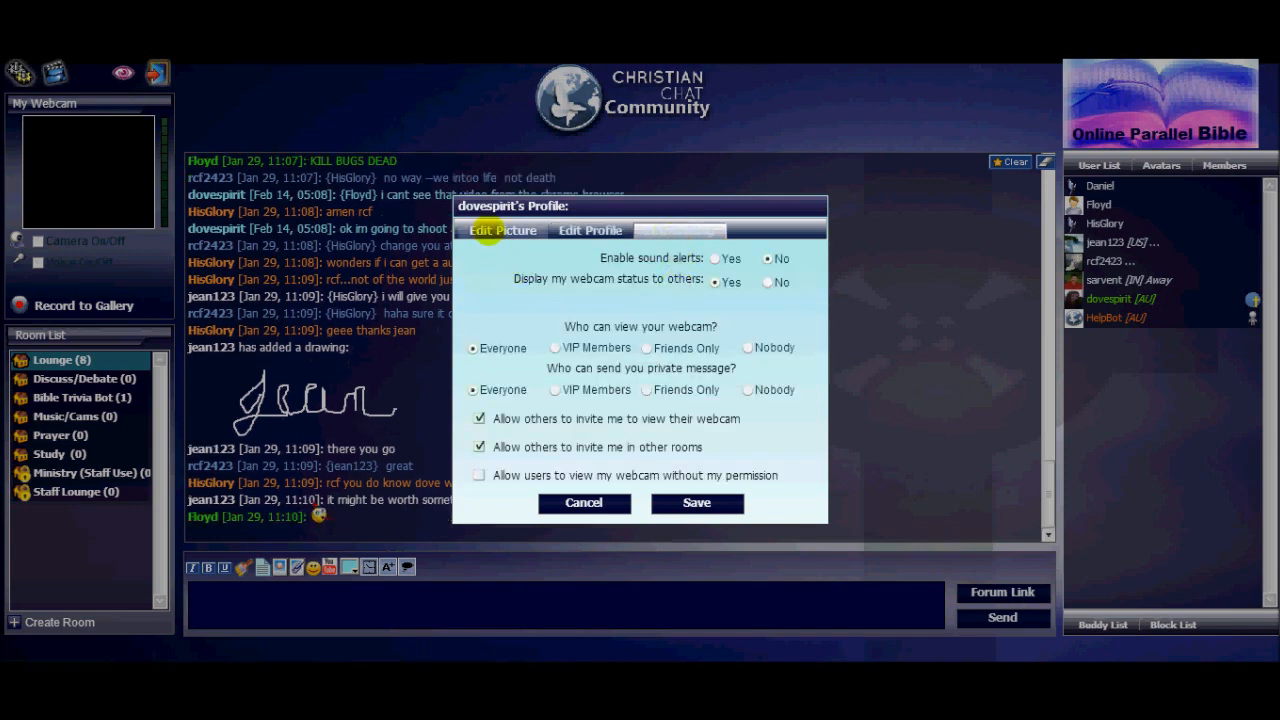
left_click(503, 230)
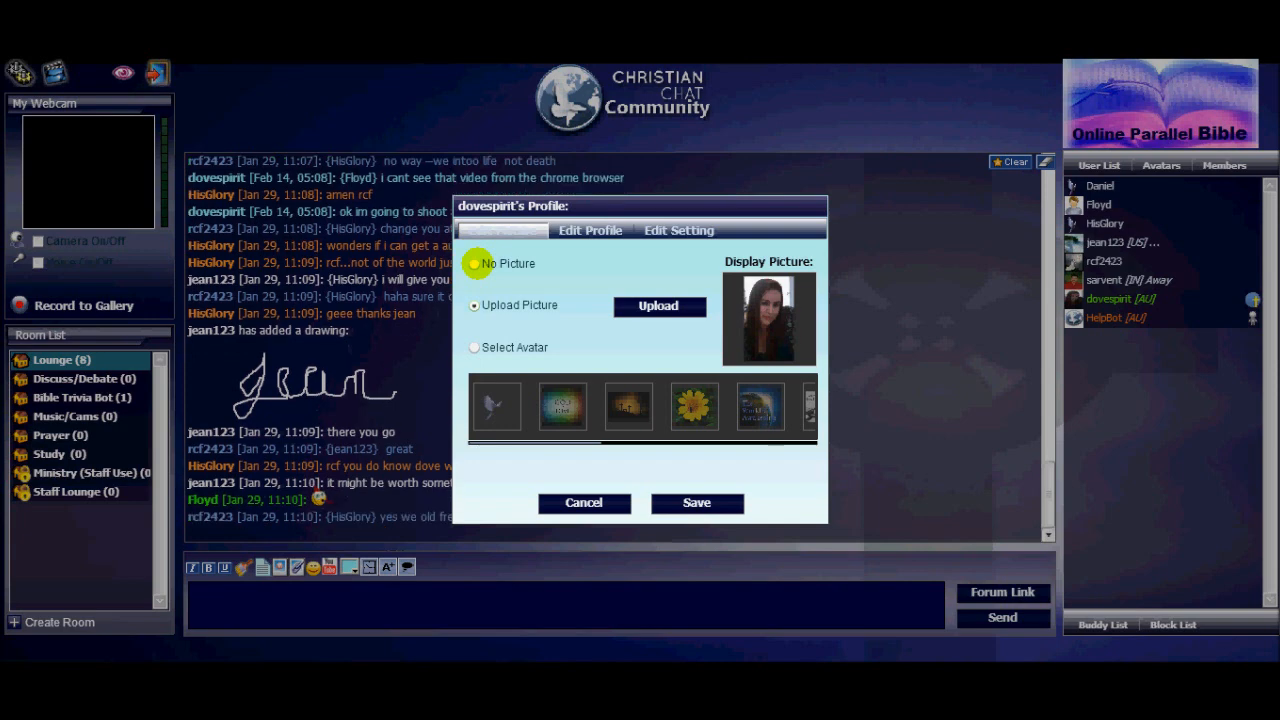
Change the picture choice from Upload to Select Avatar to show the avatar thumbnails.
left_click(474, 305)
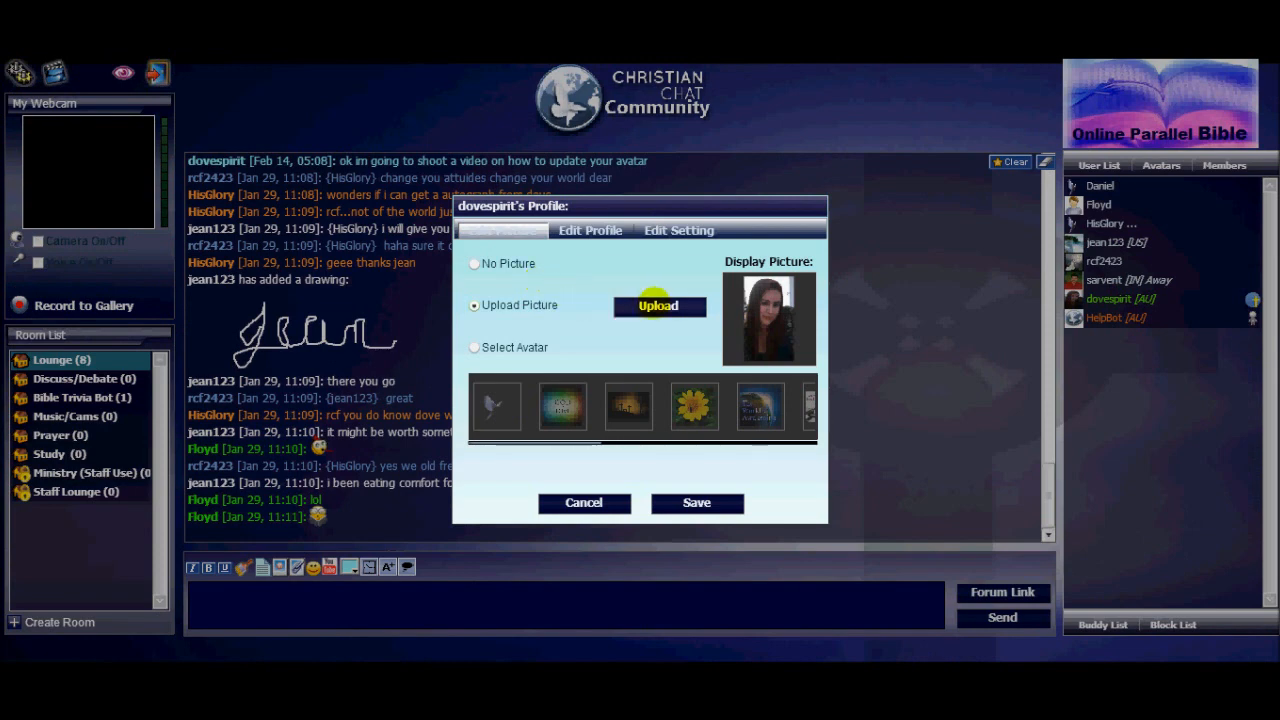
left_click(474, 347)
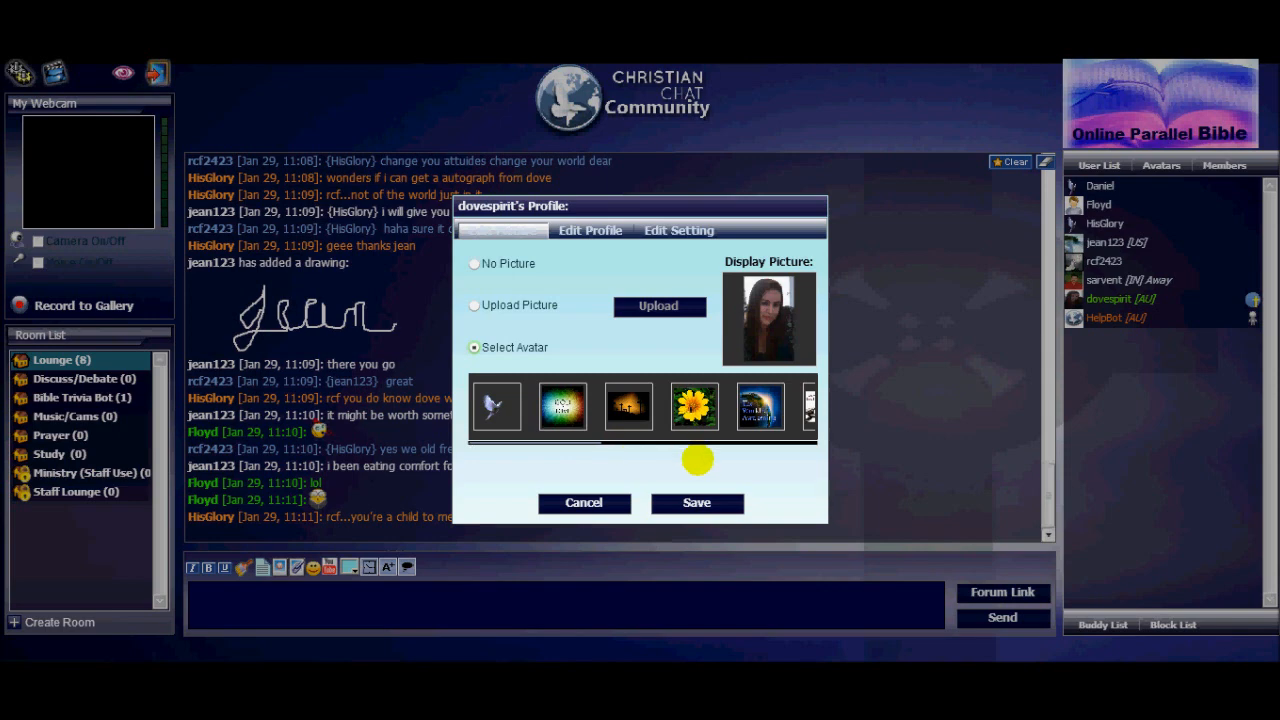
left_click(565, 405)
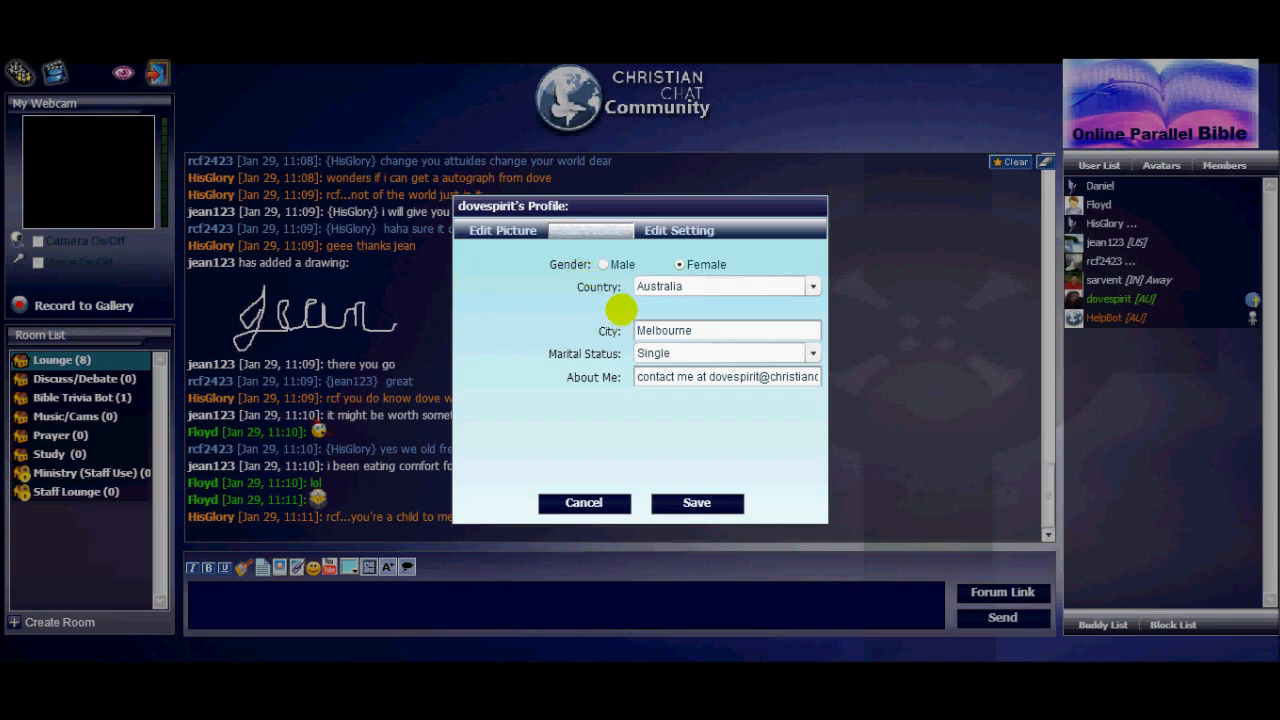
mouse_move(628, 390)
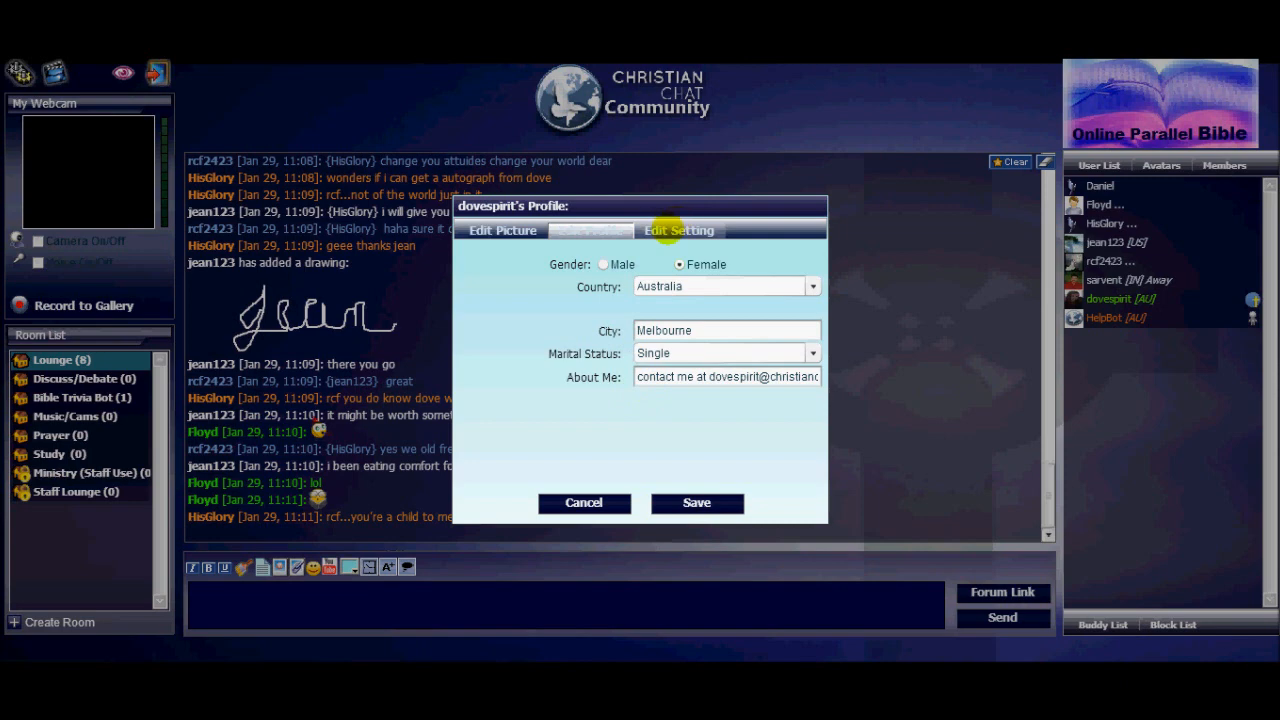
Review privacy and sound settings, then return to the picture options with the GOD is LOVE avatar.
left_click(679, 230)
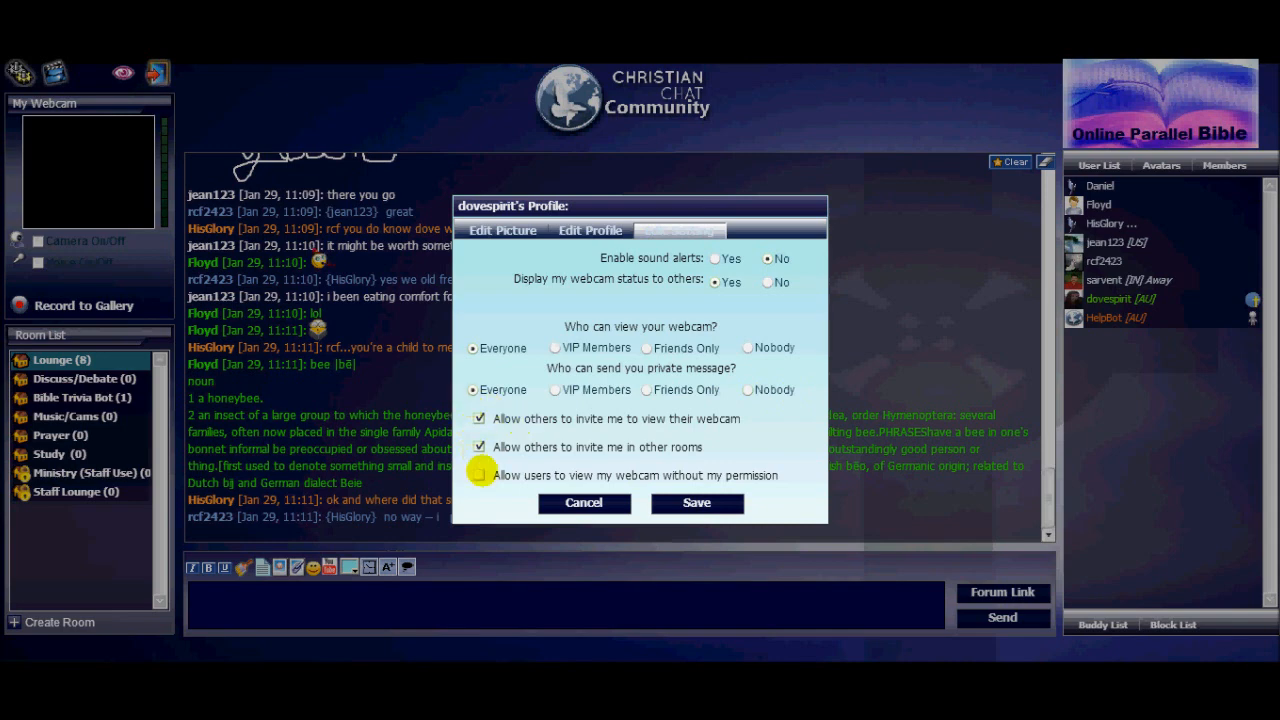
left_click(479, 447)
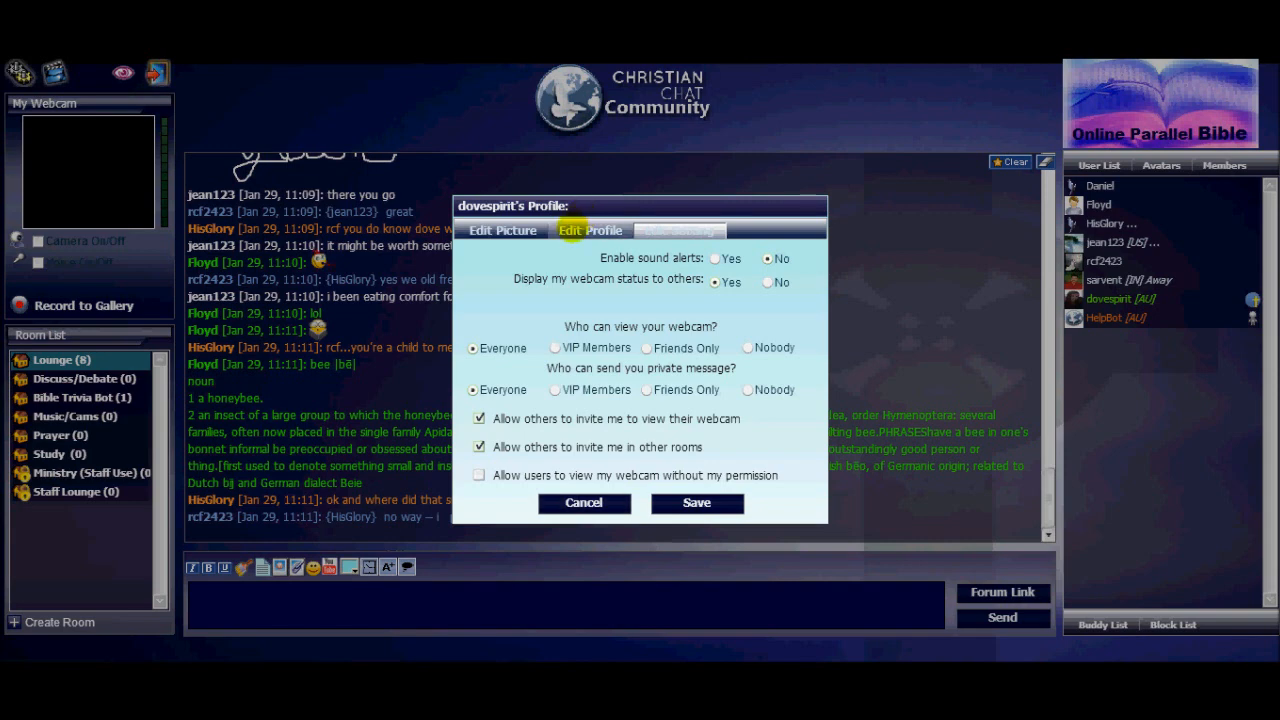
left_click(503, 230)
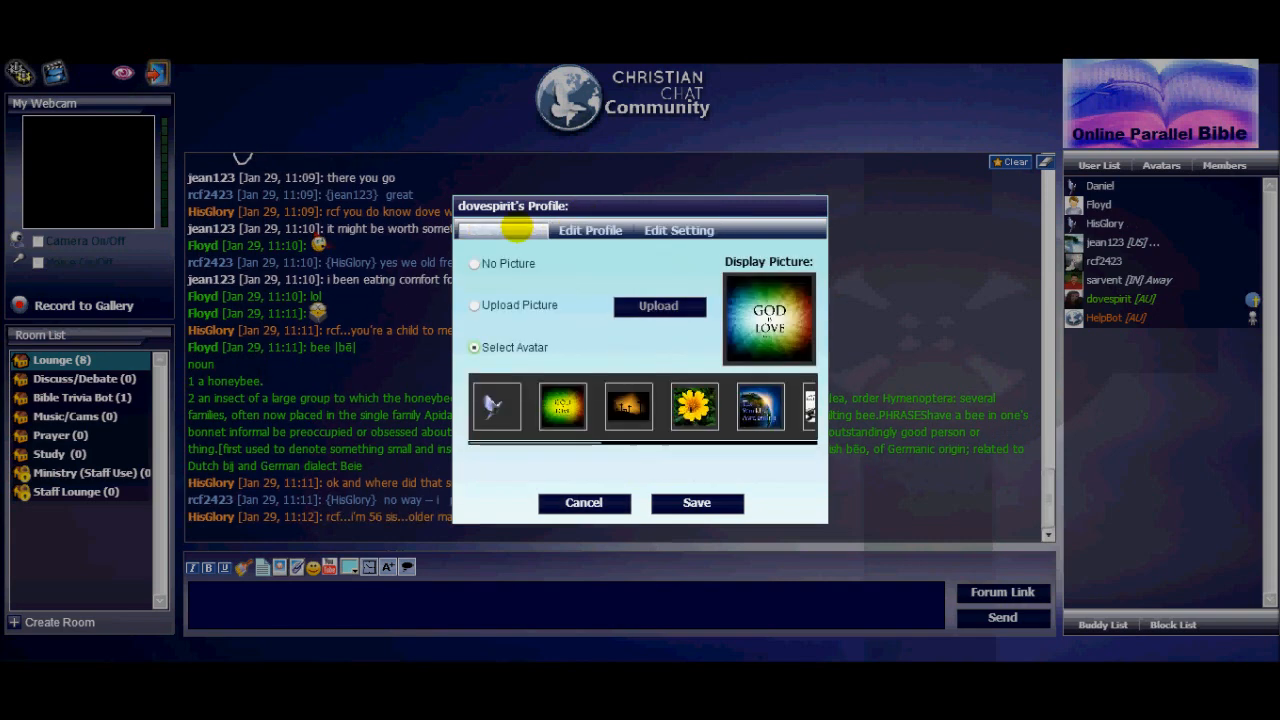